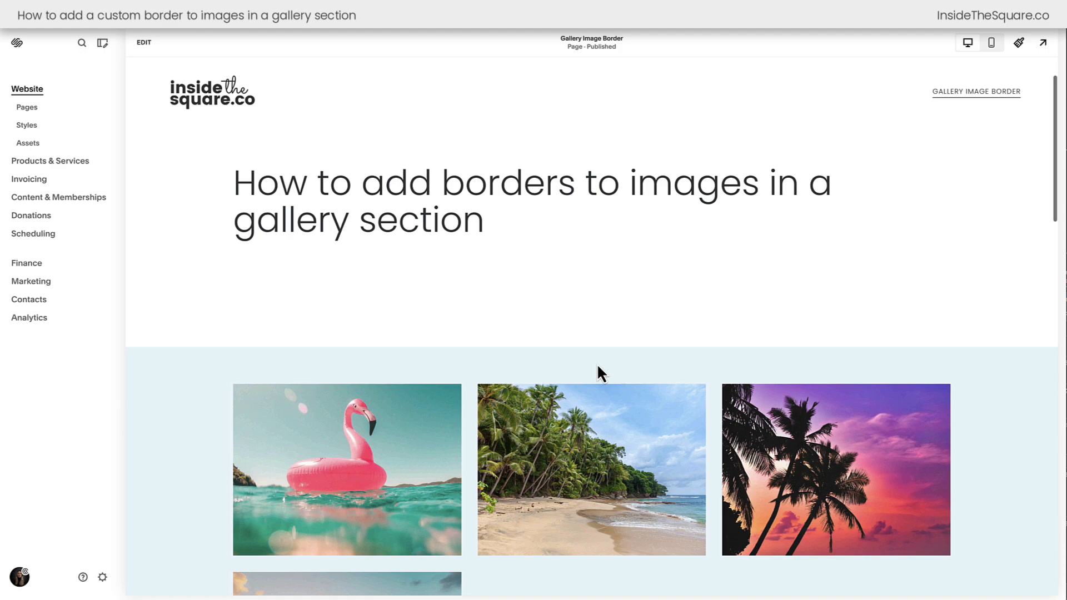
- Review the strips gallery's colour options and the masonry gallery section's settings
scroll(down, 3)
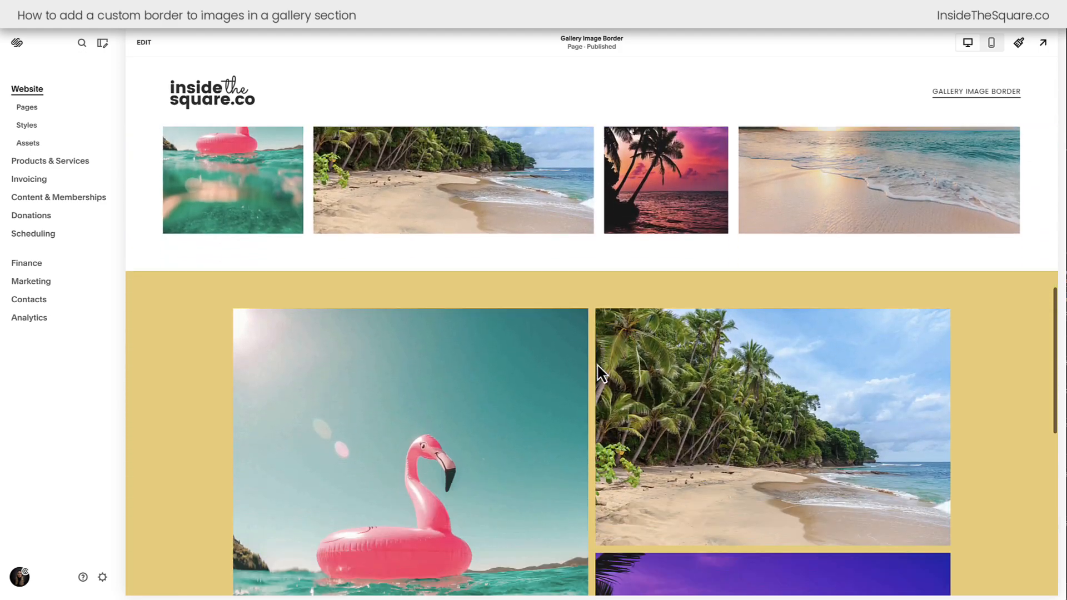
scroll(down, 3)
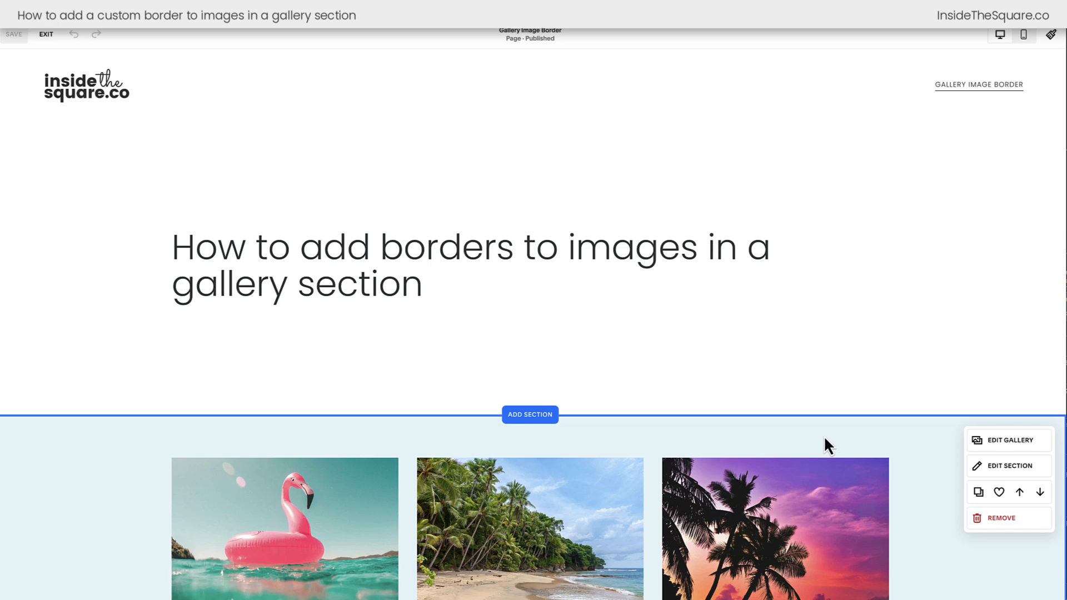
scroll(down, 3)
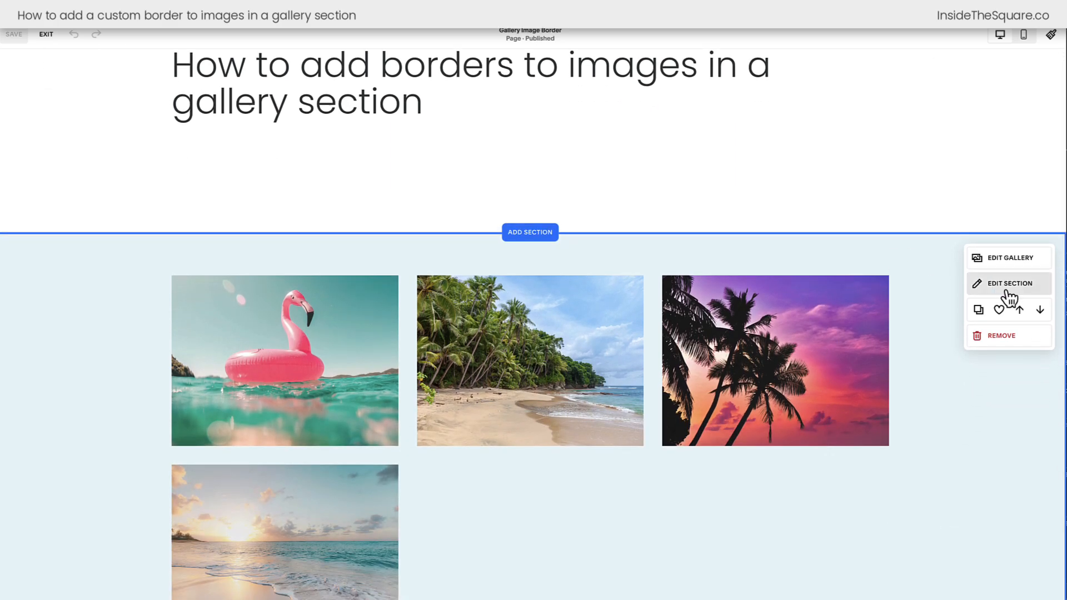
click(1011, 257)
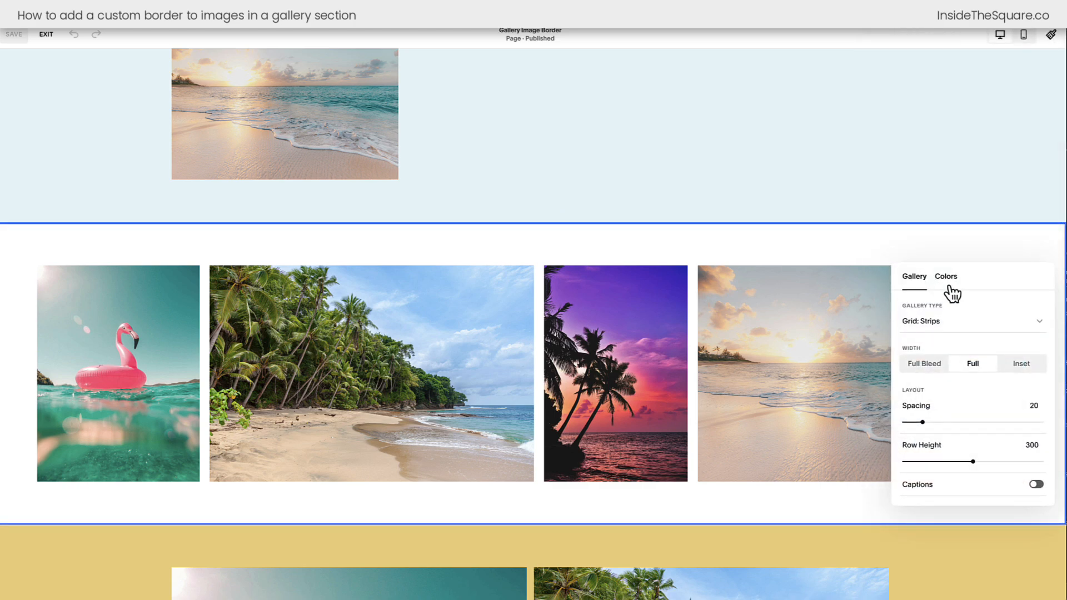
click(973, 321)
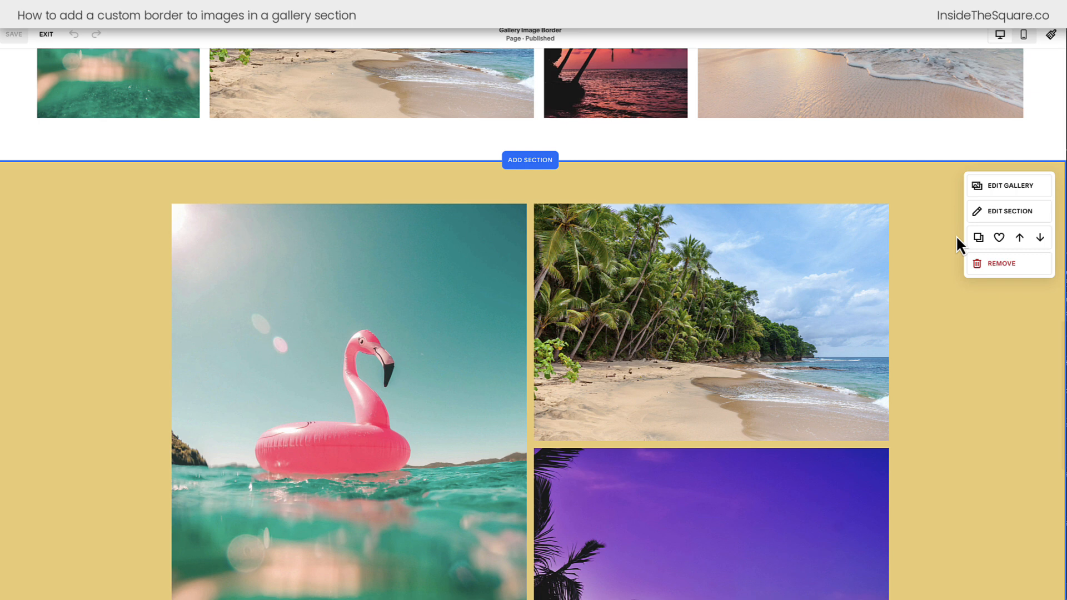
click(1011, 185)
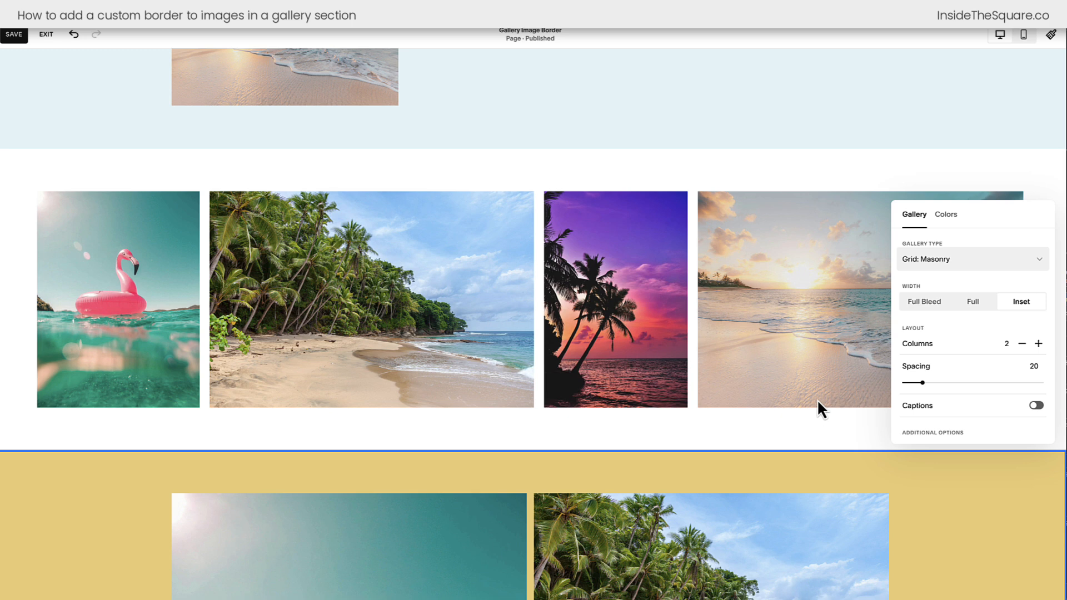
scroll(down, 3)
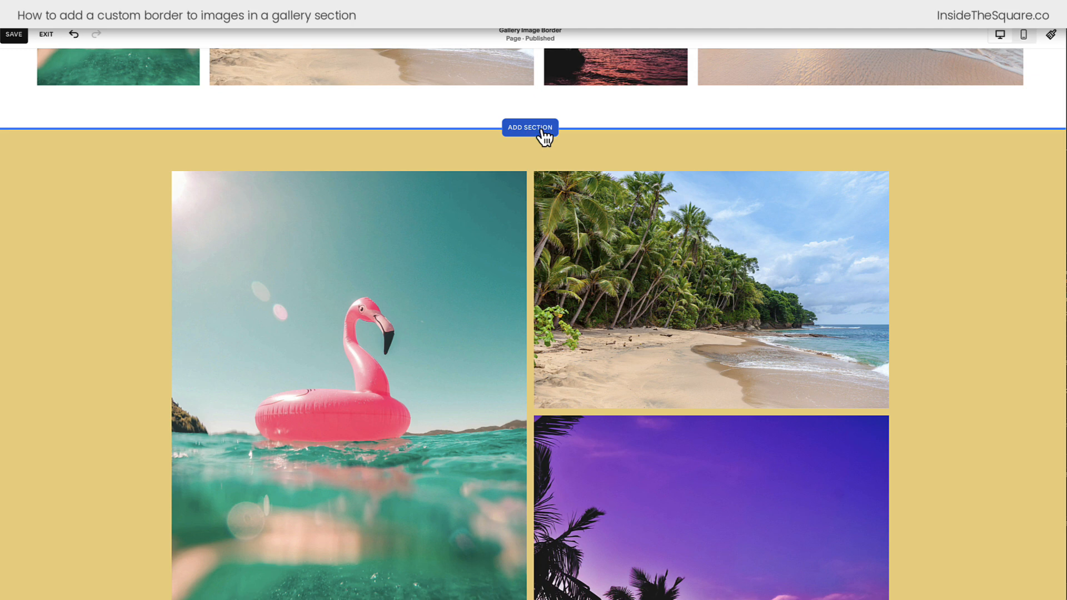
click(531, 127)
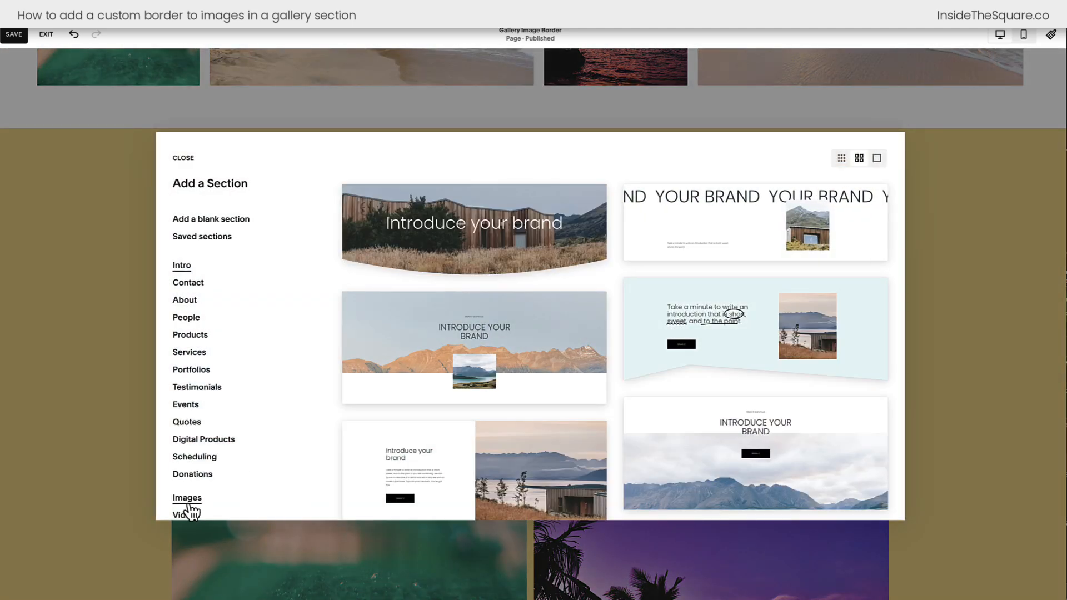
click(187, 498)
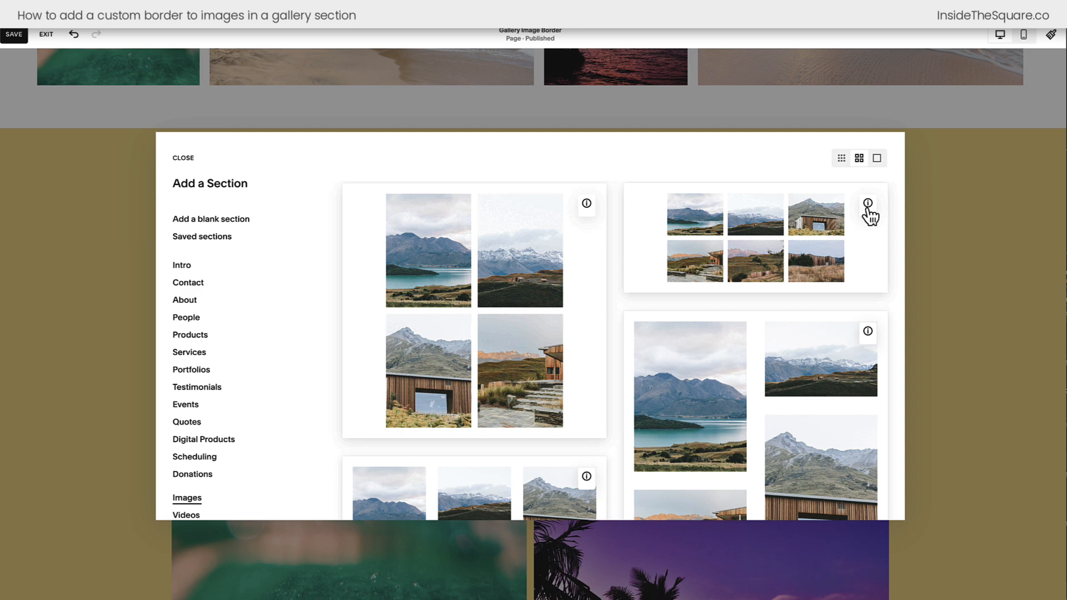
scroll(down, 3)
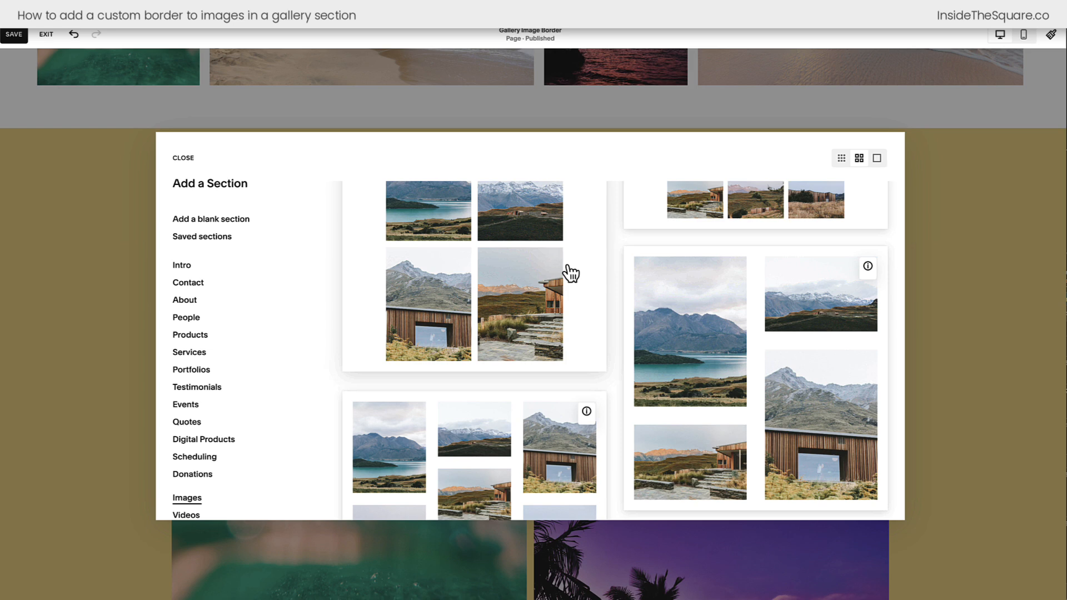
click(182, 158)
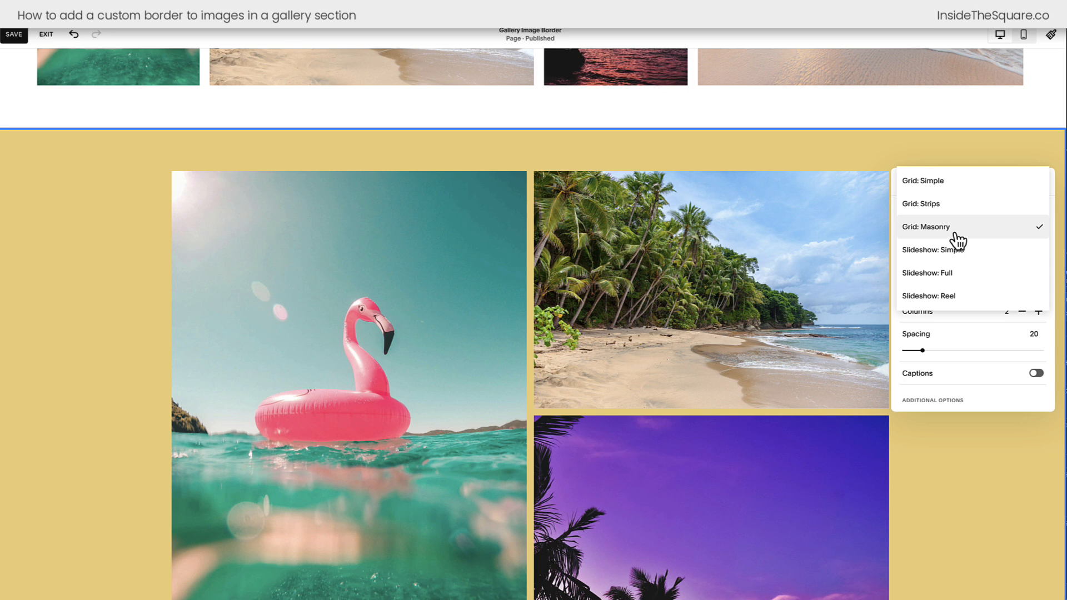
- Keep Grid: Masonry, exit the page editor, and open Website Tools > Custom CSS
click(922, 227)
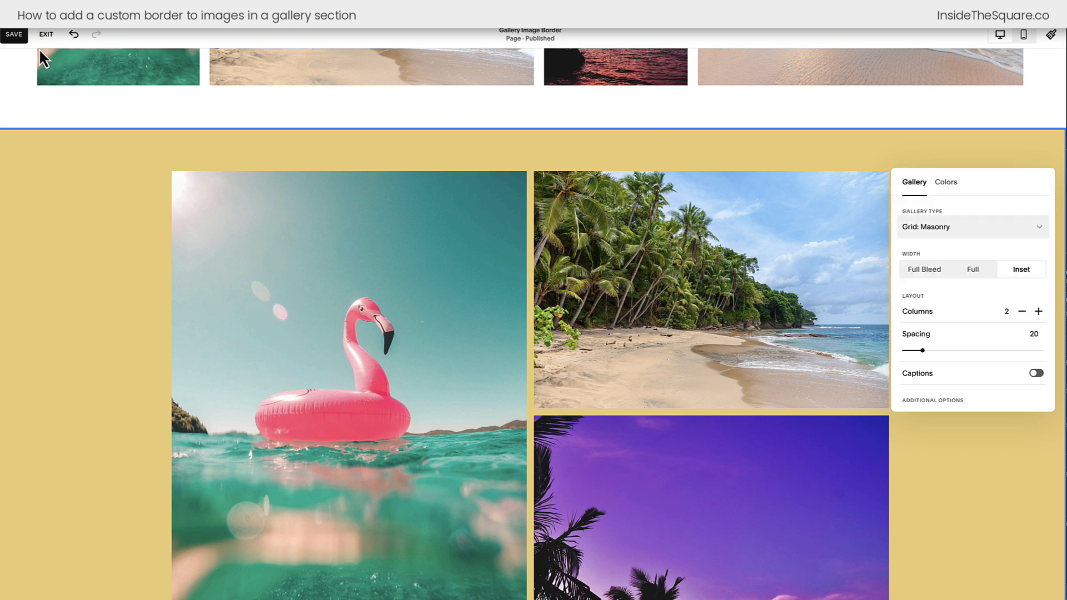
click(46, 34)
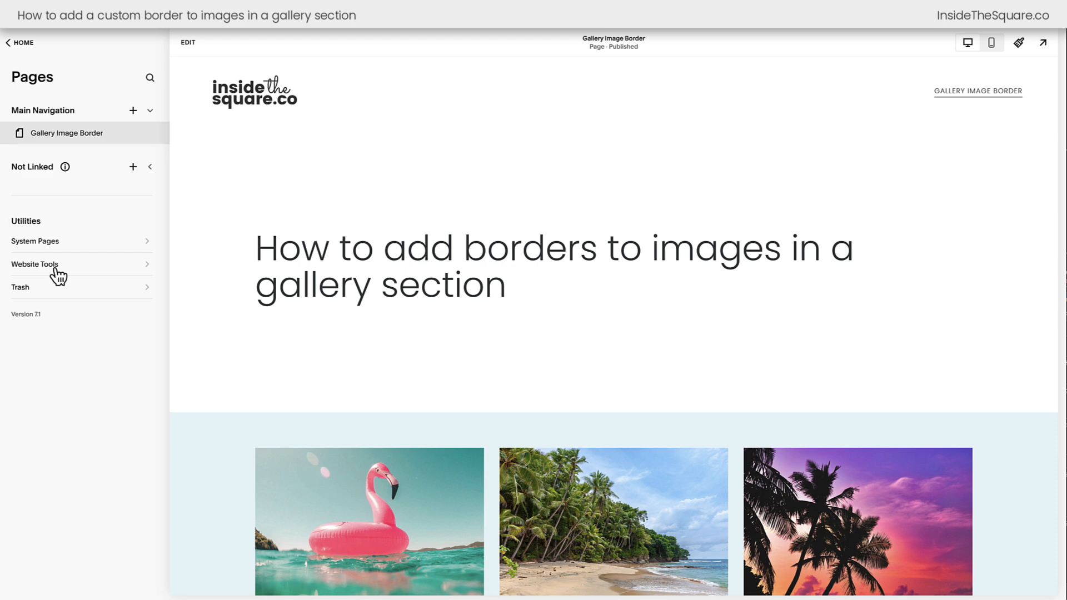
click(35, 264)
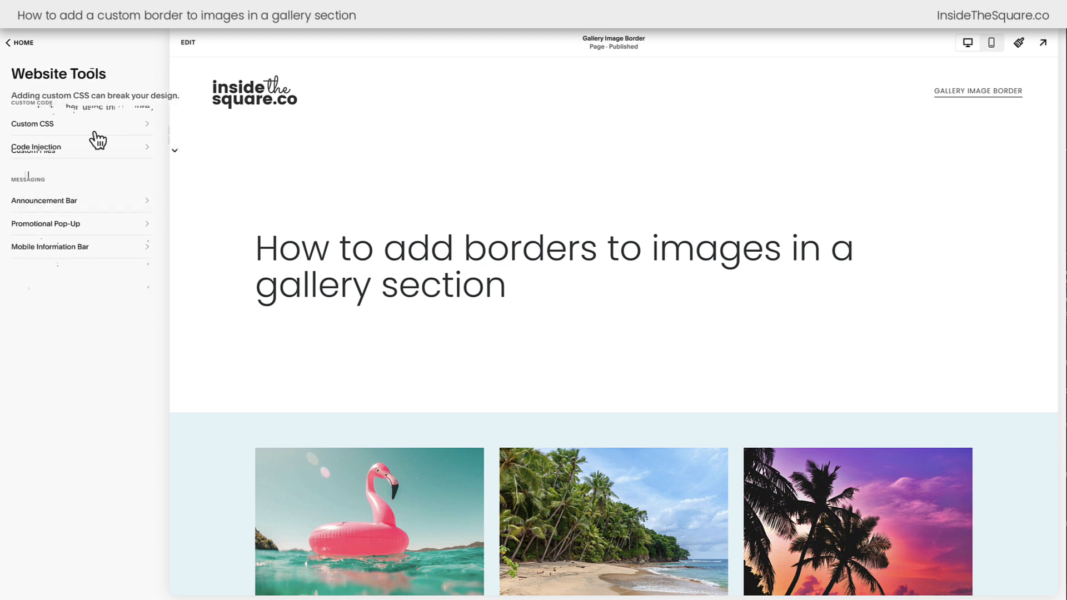
click(32, 123)
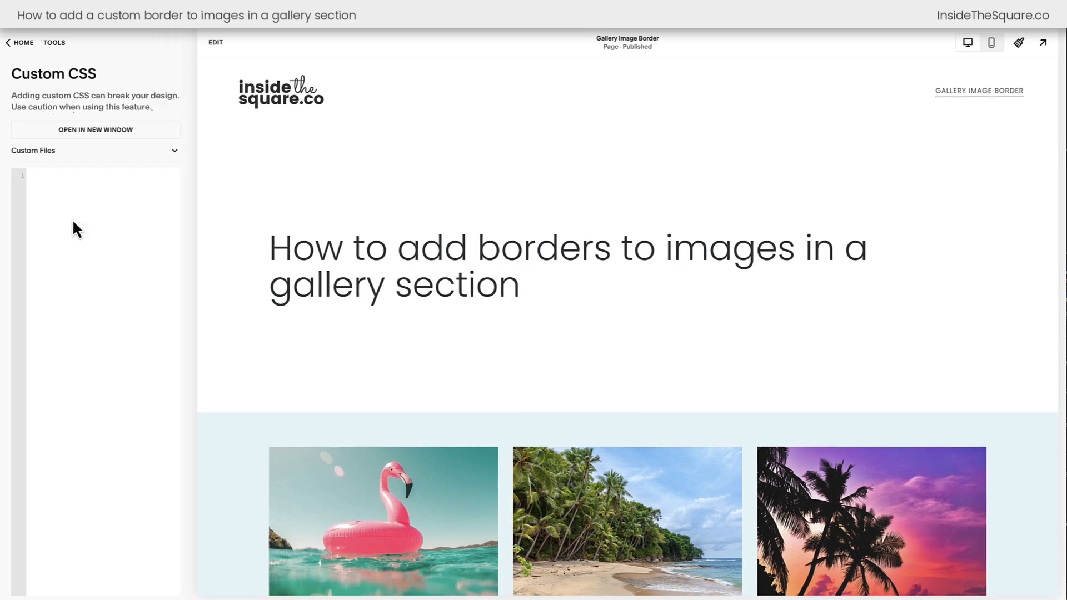
- Add a .gallery-grid-item rule with a 5px solid red border and check the preview
text(.gallery-grid-item)
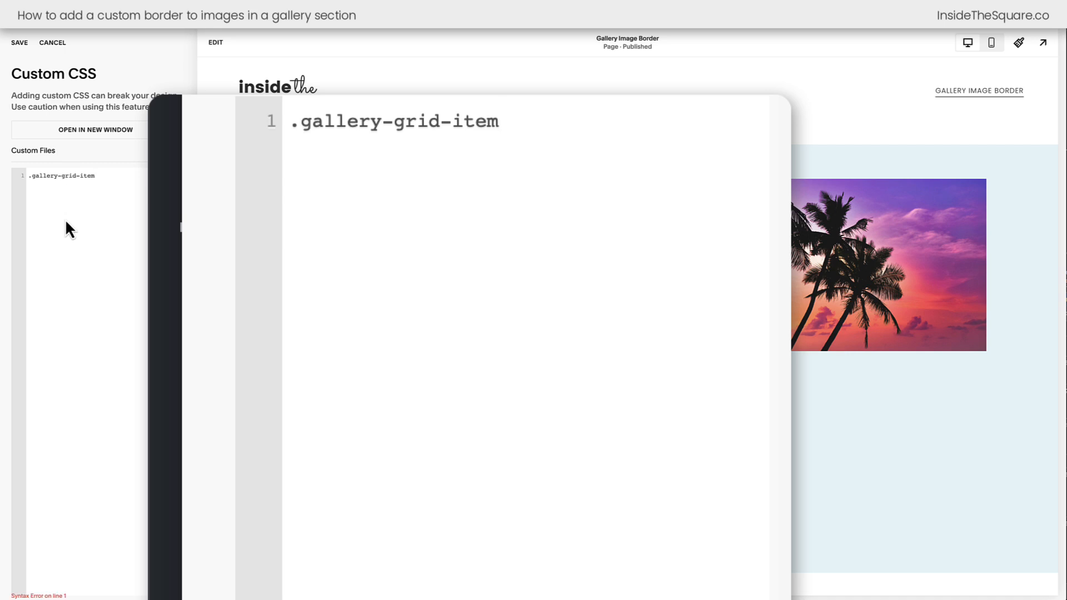
text({)
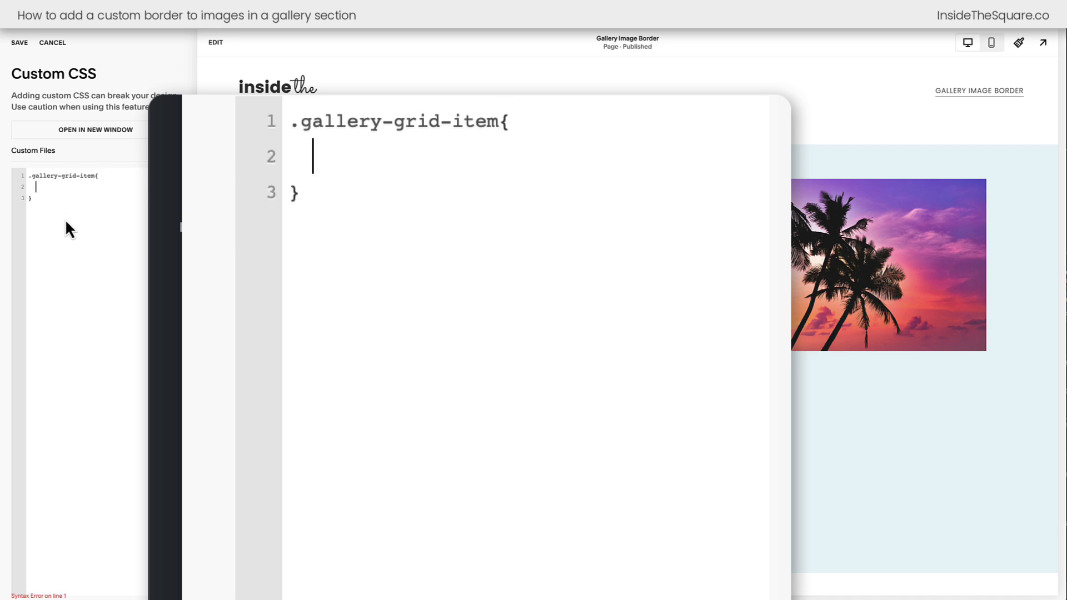
text(border:5px)
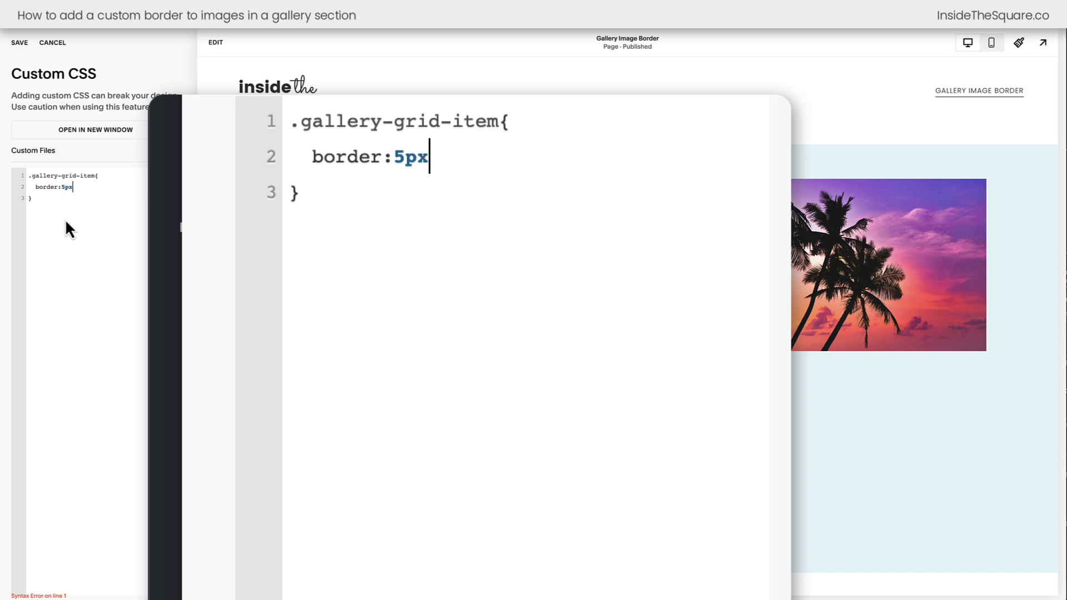
text(solid red)
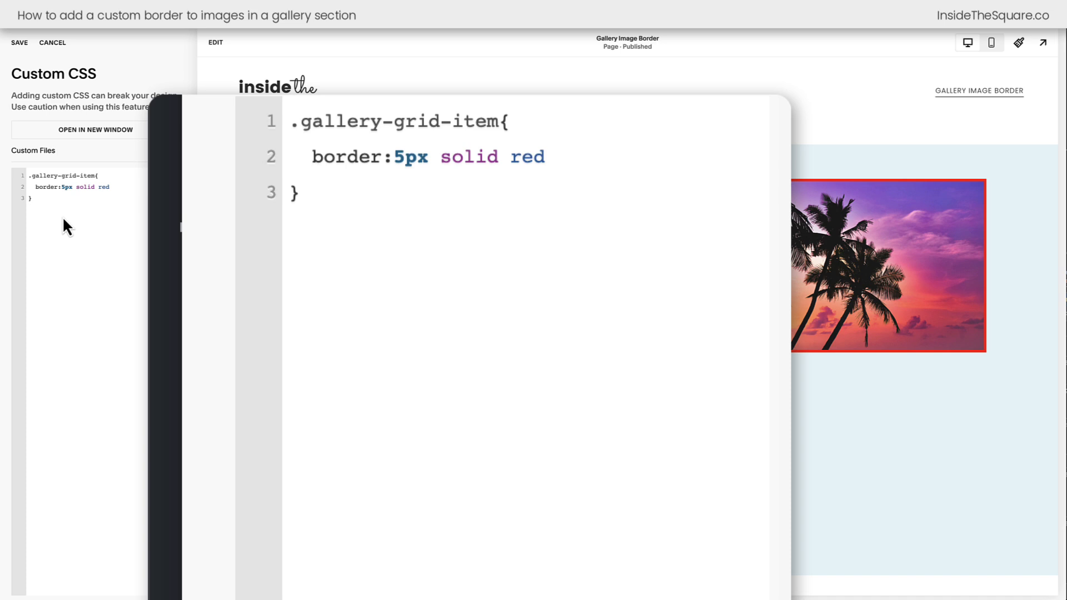
double_click(396, 121)
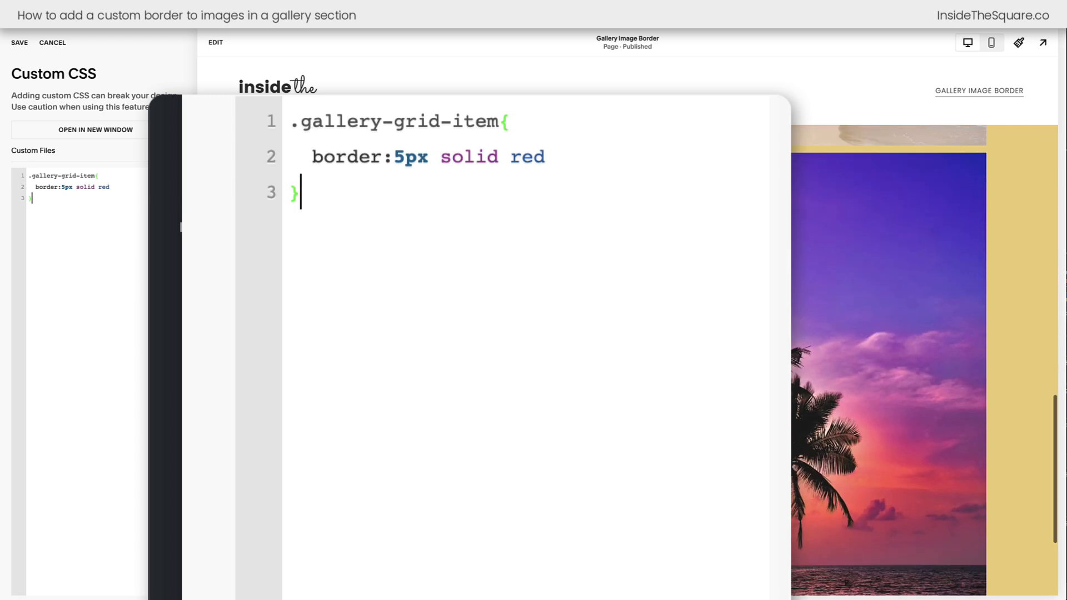
scroll(down, 3)
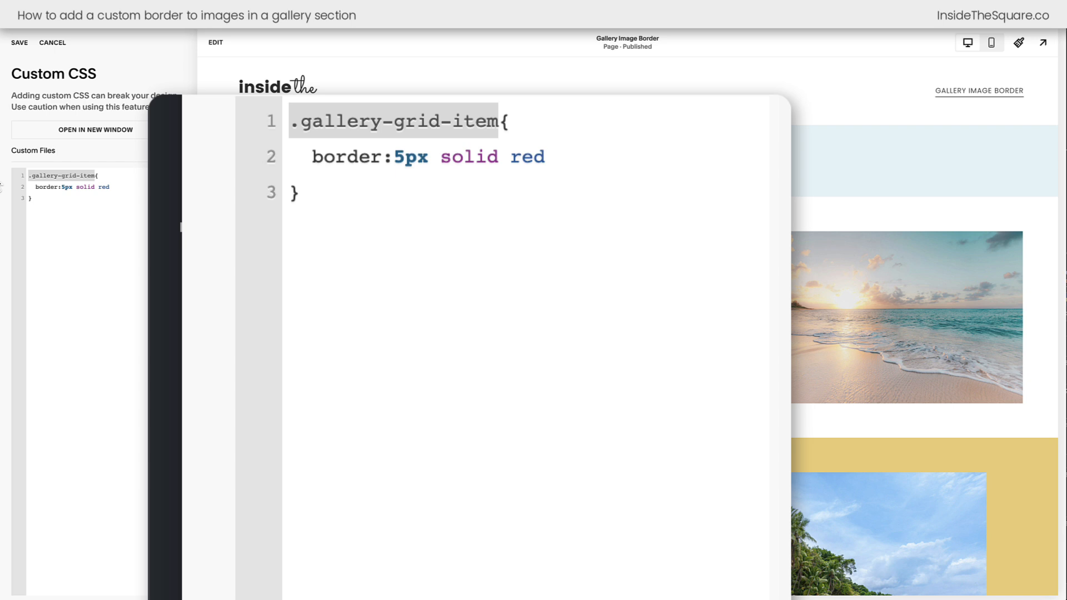
- Change the rule's selector from .gallery-strips-item-wrapper to .gallery-masonry-item-wrapper
text(.gallery-strips-item-wrapper)
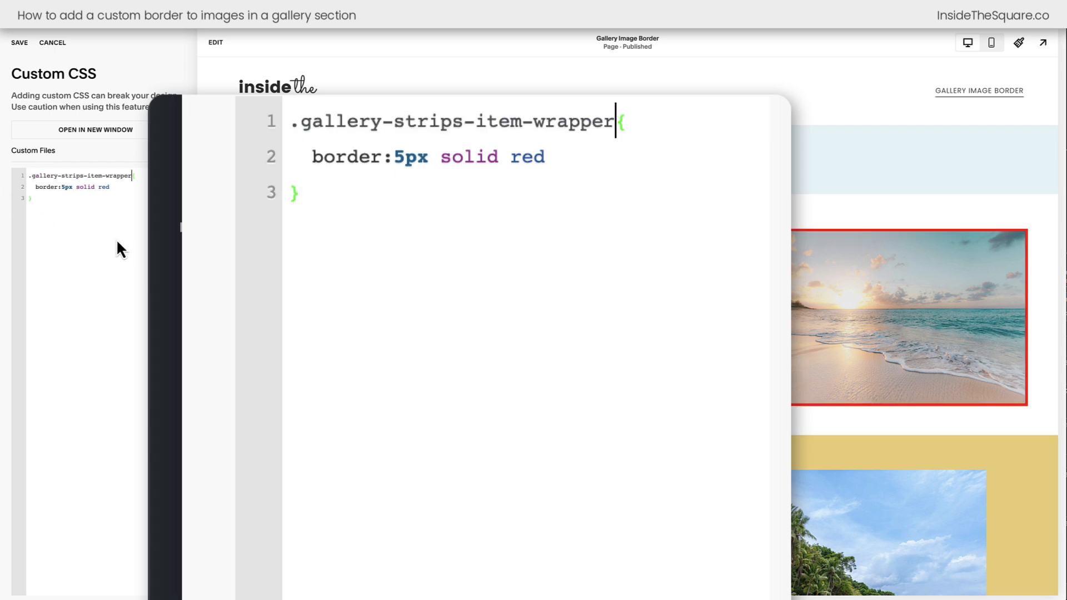
click(303, 192)
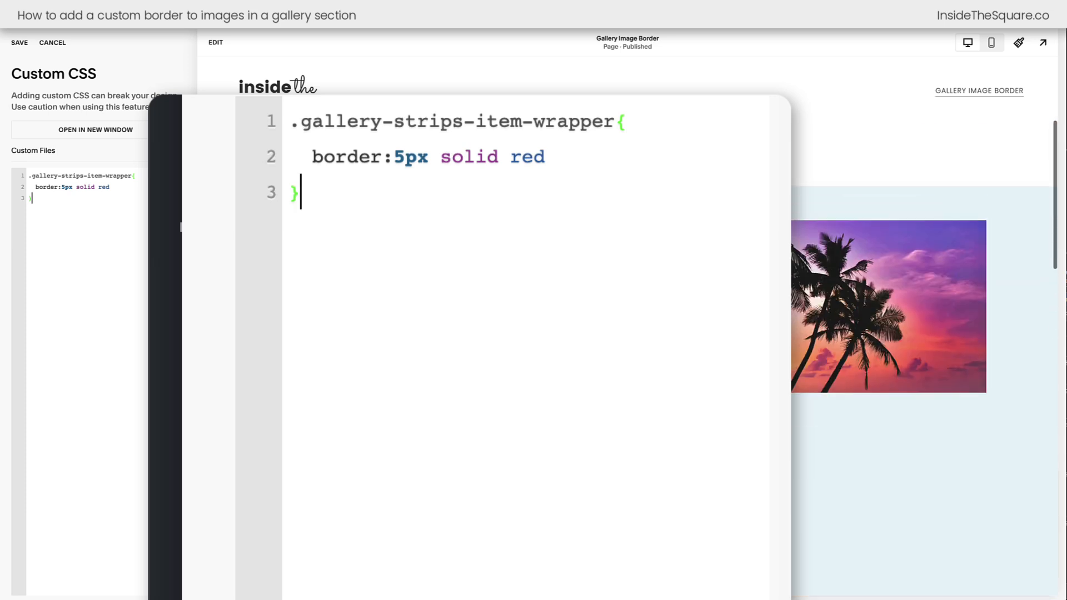
scroll(down, 3)
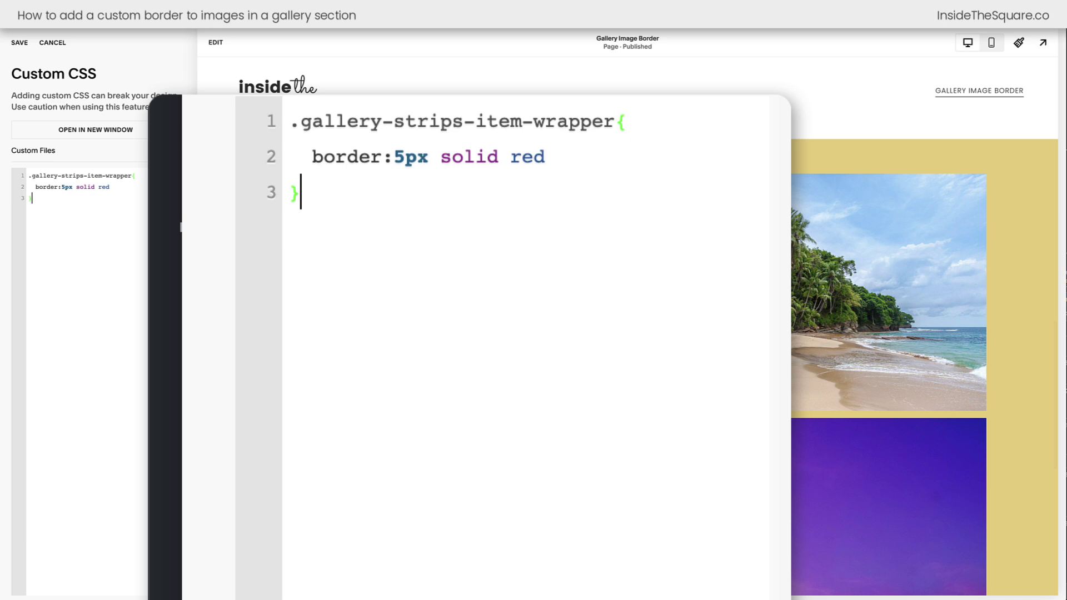
double_click(429, 121)
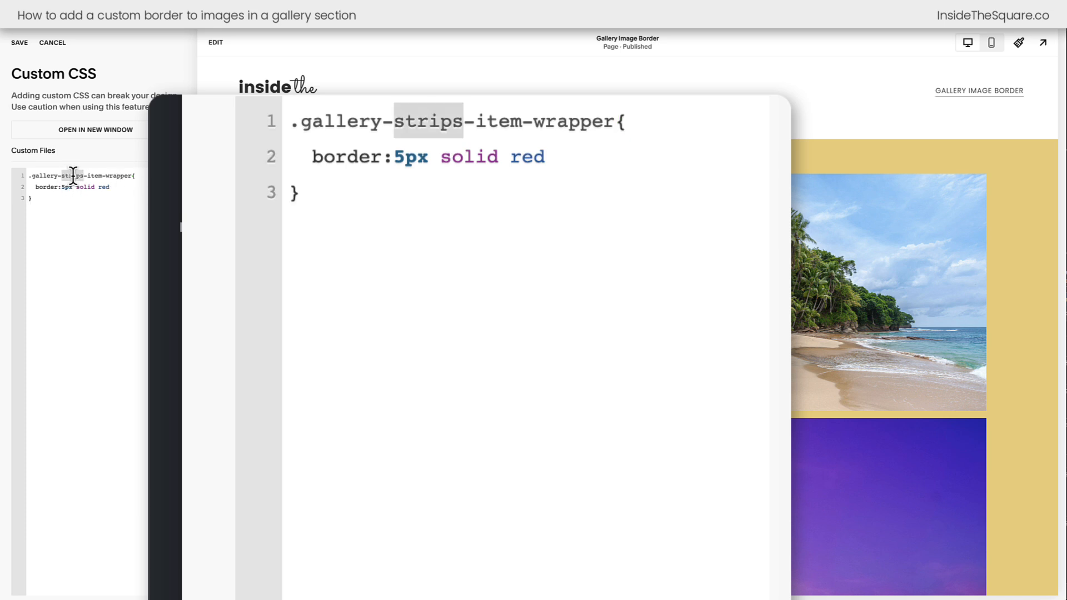
text(masonry)
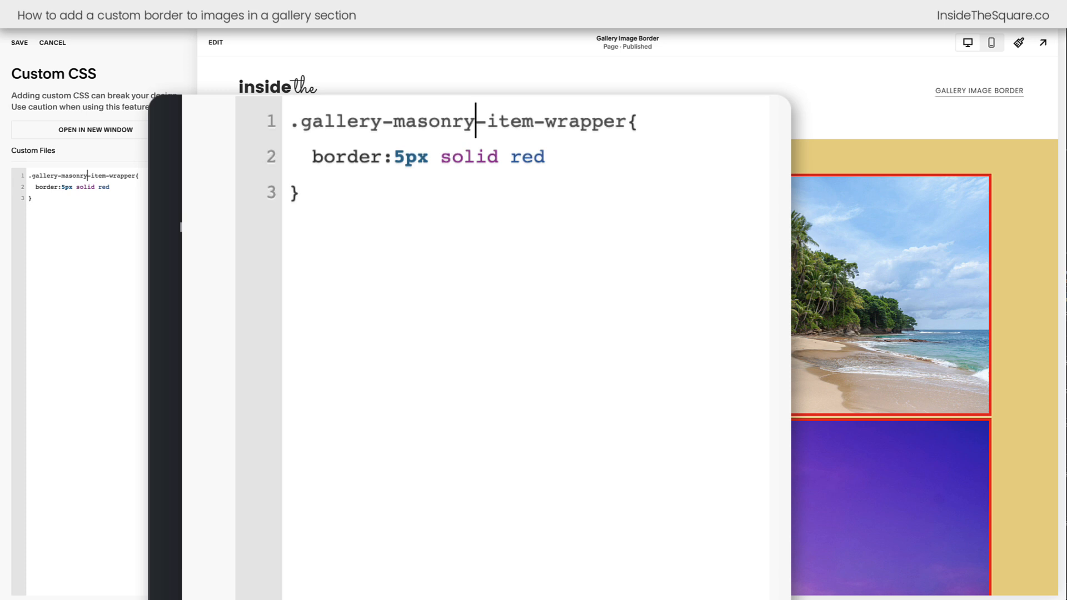
scroll(down, 3)
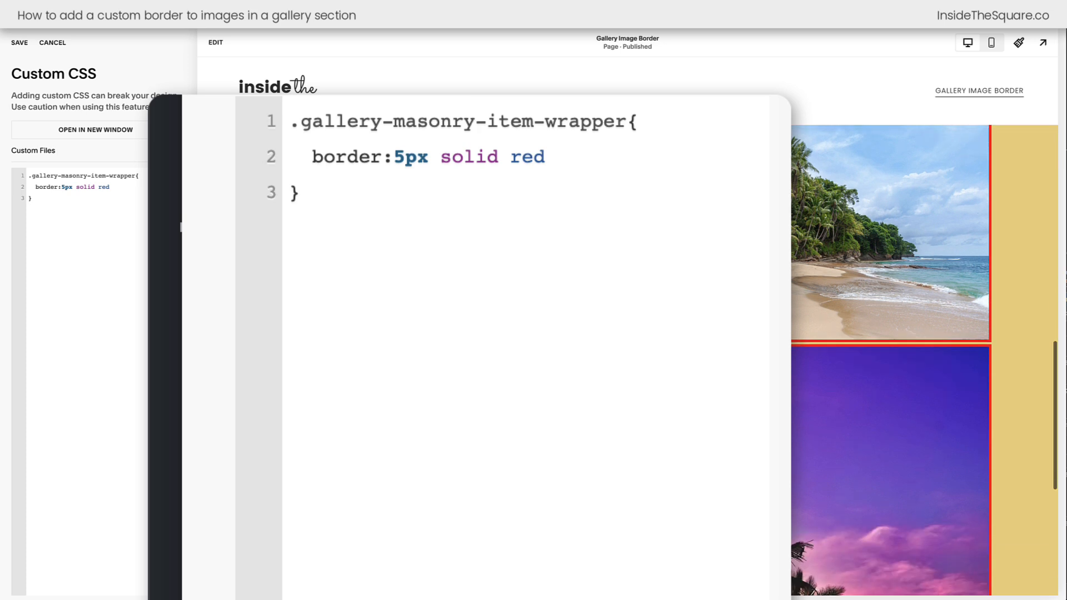
- Change the masonry rule's border from solid red to 3px dotted purple
click(478, 121)
text(10)
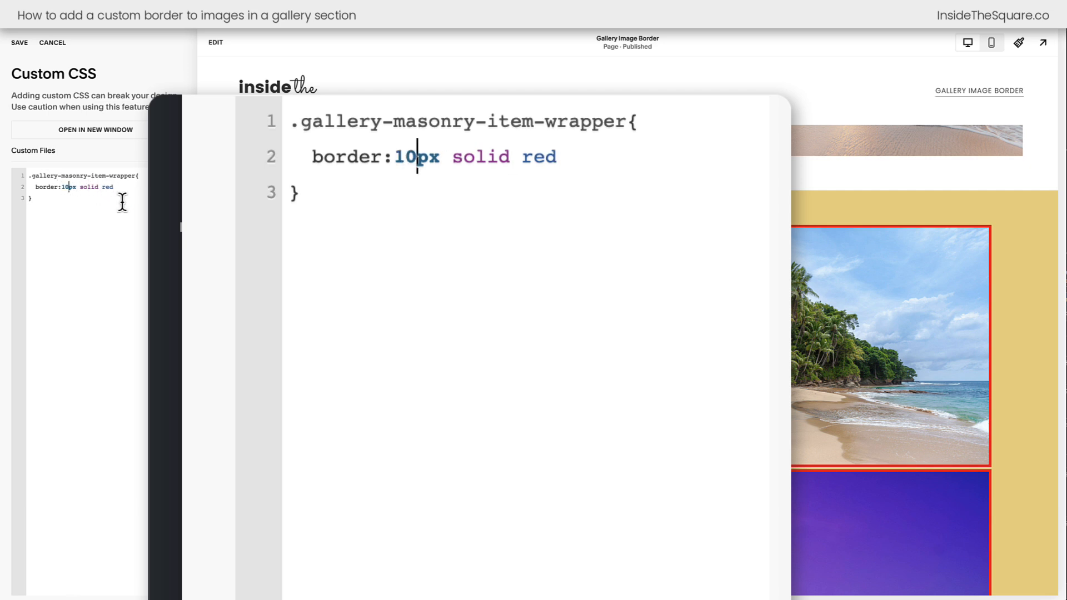
text(dotted)
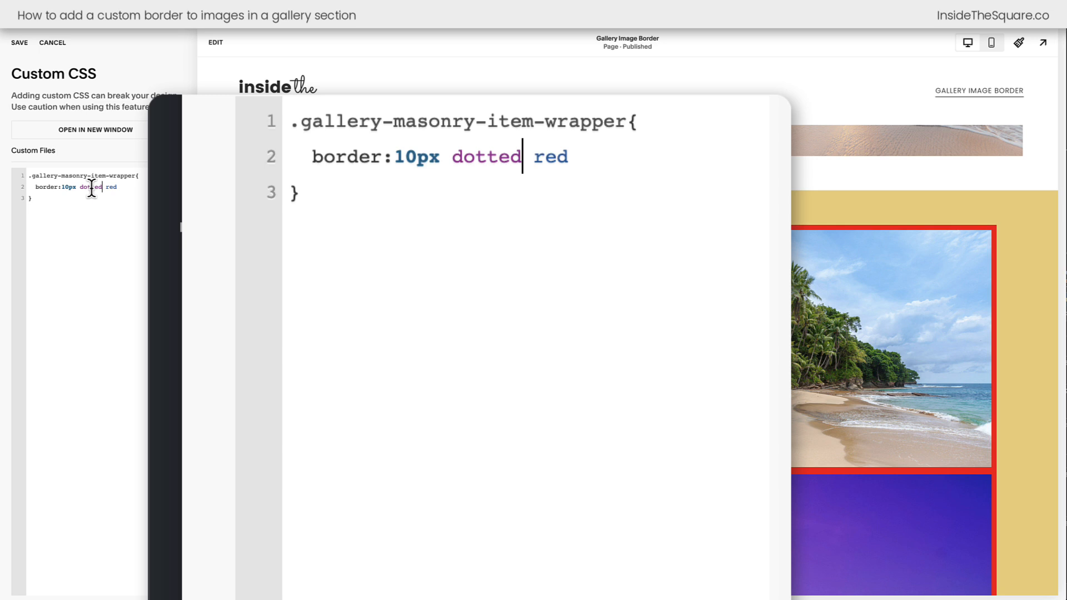
double_click(551, 157)
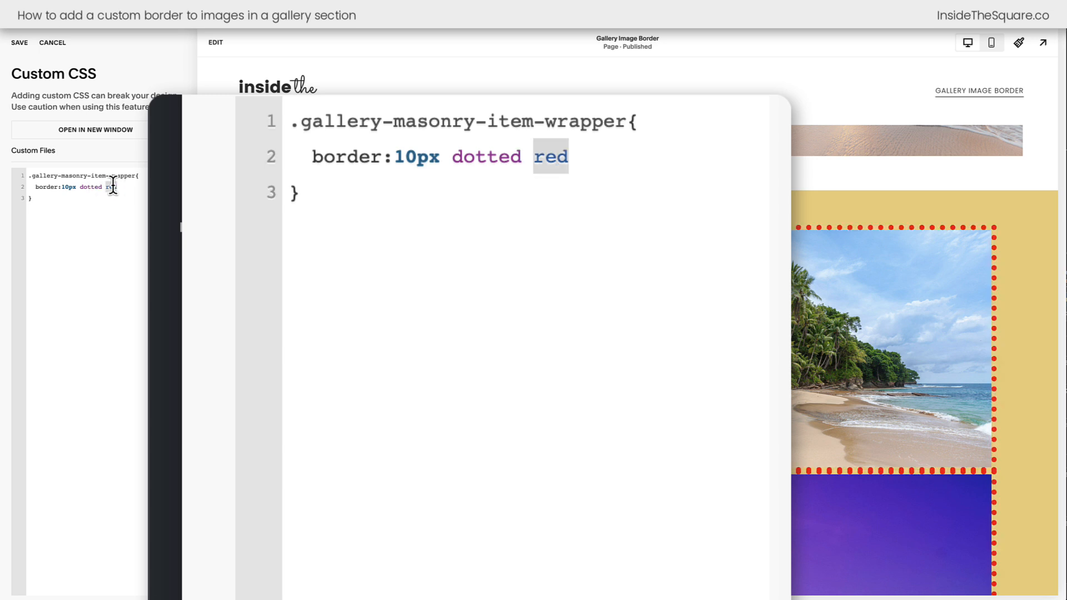
text(purple)
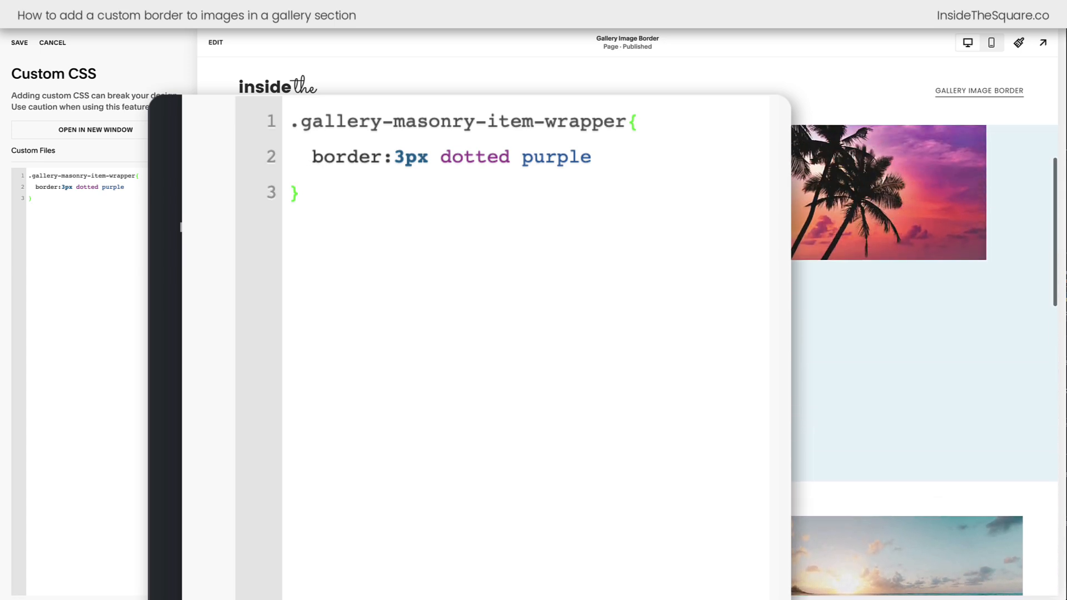
scroll(down, 3)
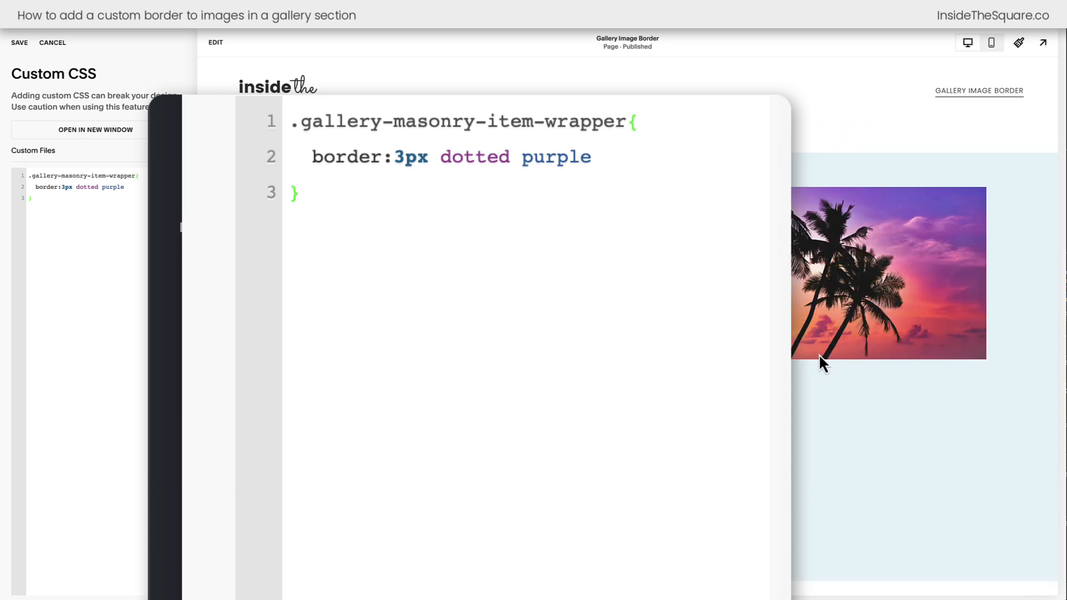
- Add a .gallery-grid-item rule with 'border:5px double orange'
text(.gallery-grid-item)
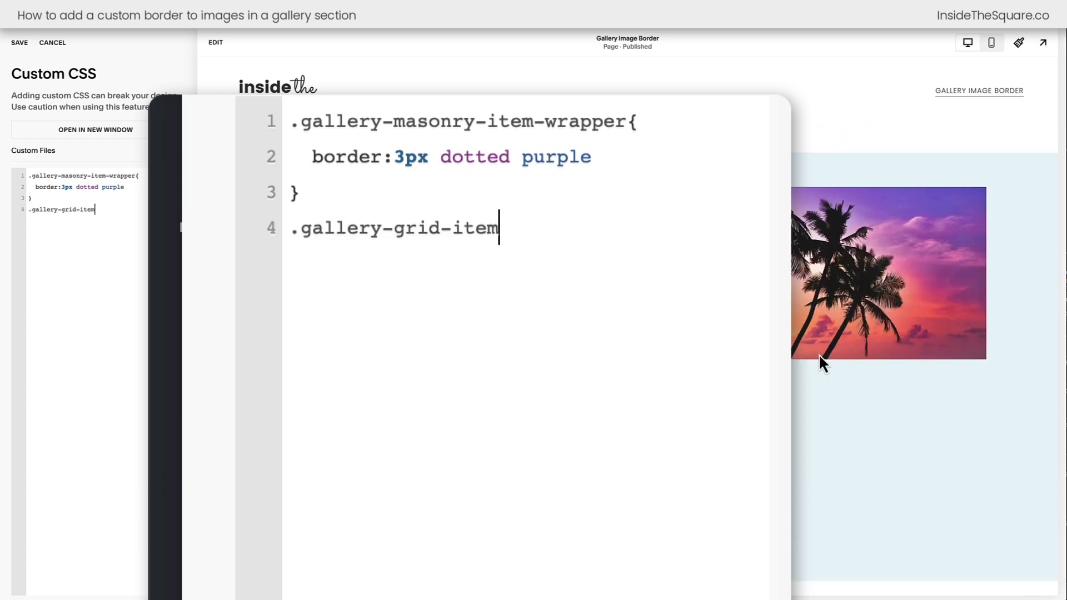
text({)
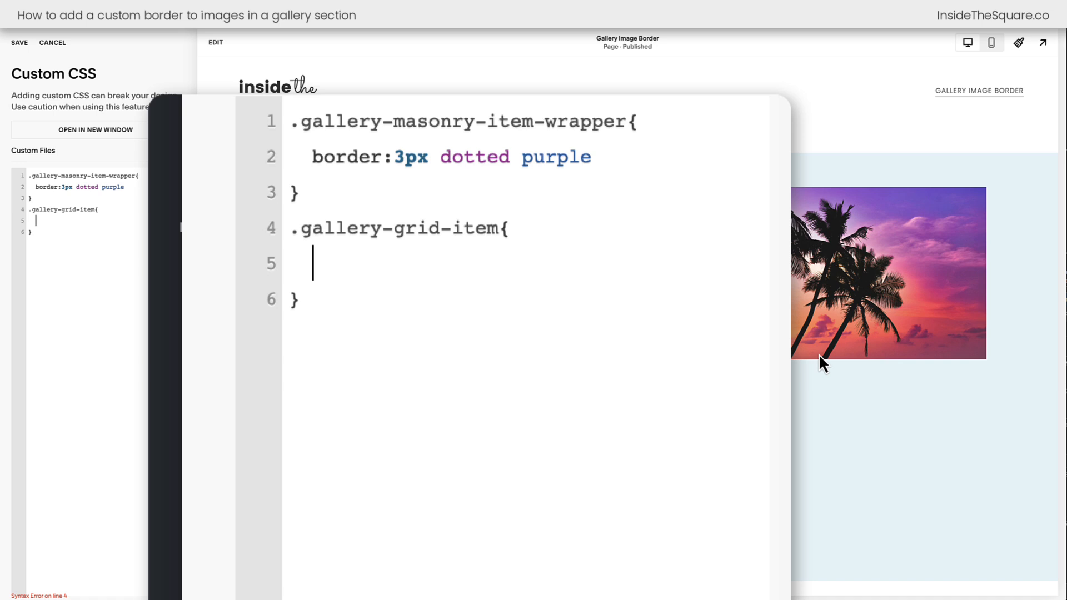
text(border:5px)
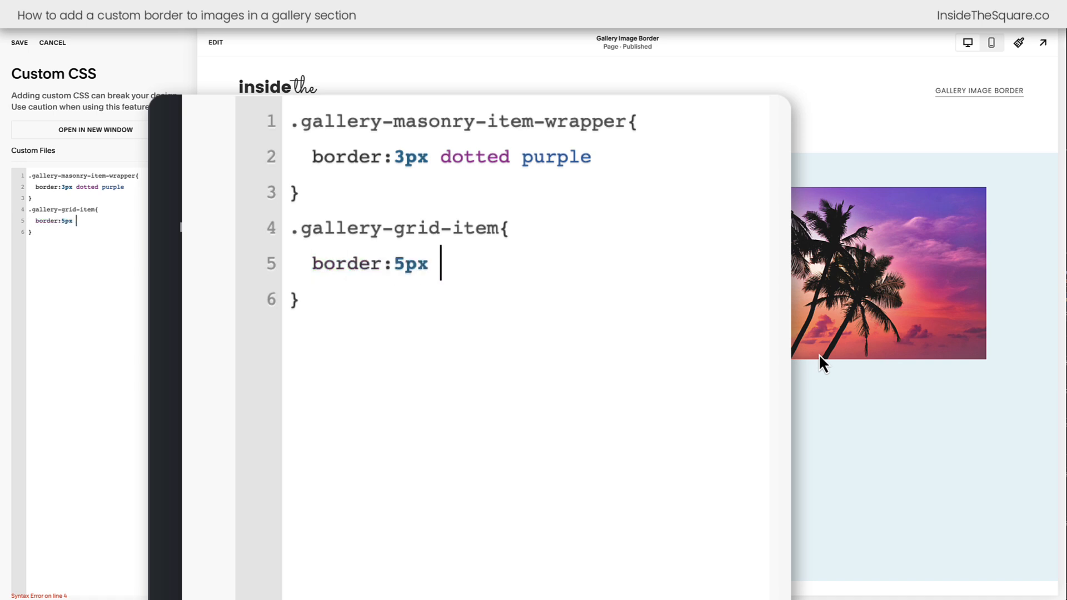
text(double)
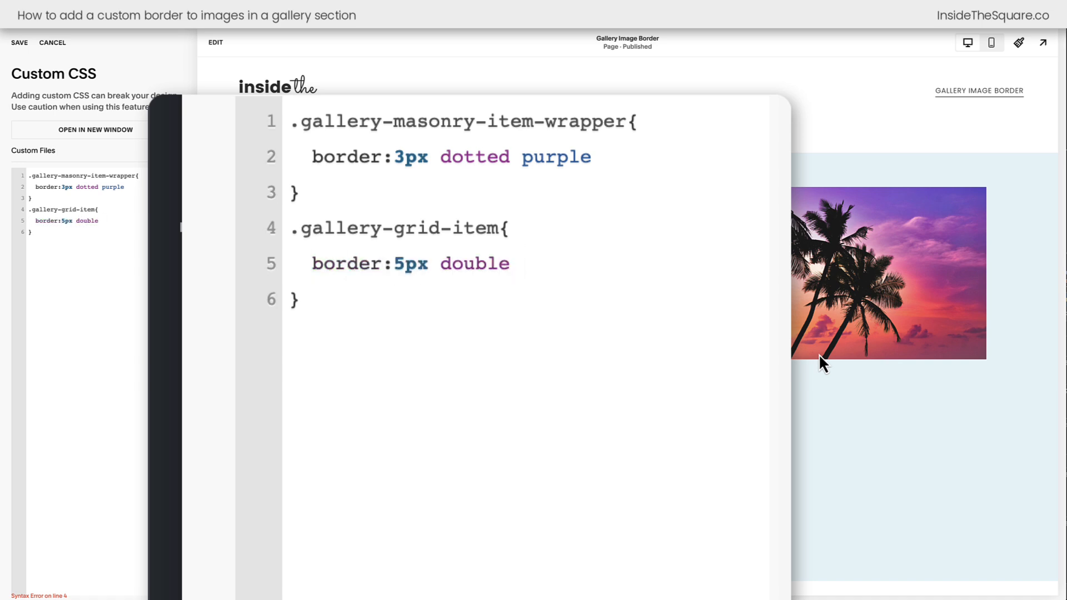
text(orange)
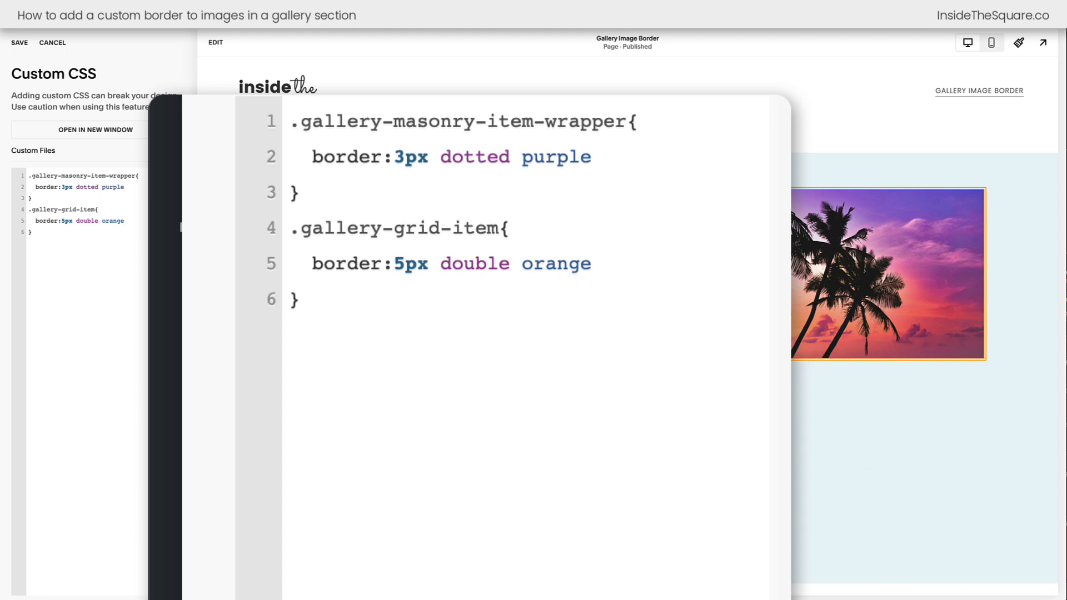
scroll(down, 3)
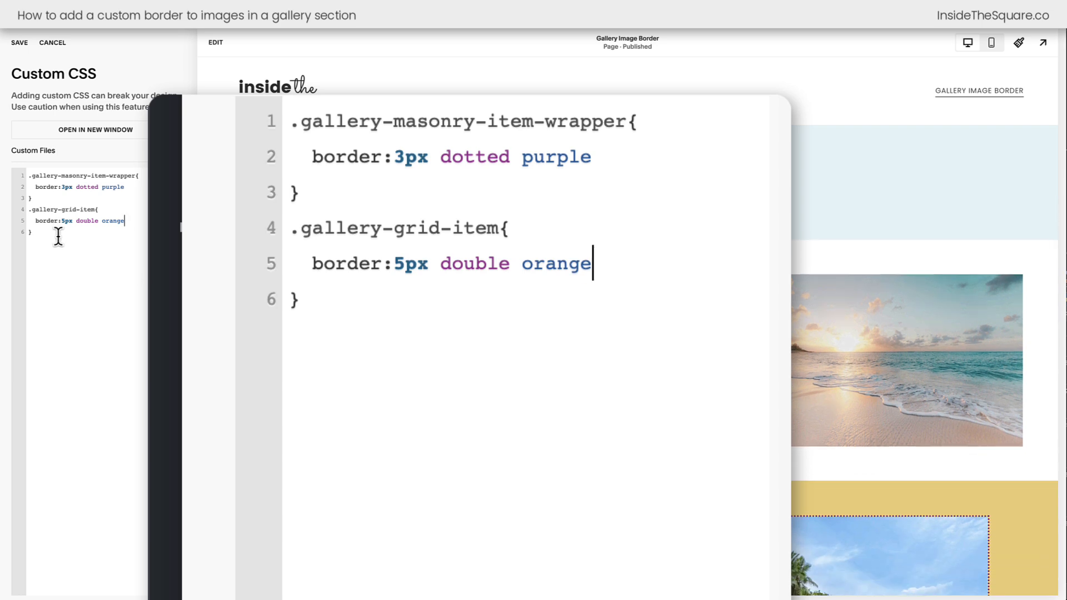
- Add a .gallery-strips-item-wrapper rule with 'border:5px dashed blue'
text(.gallery-)
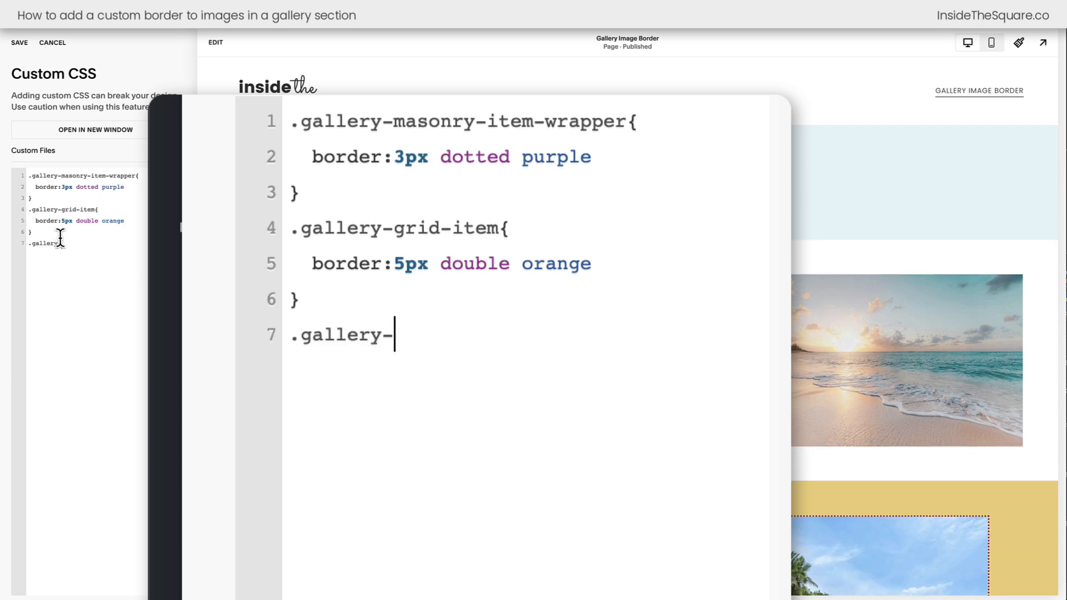
text(strips-im)
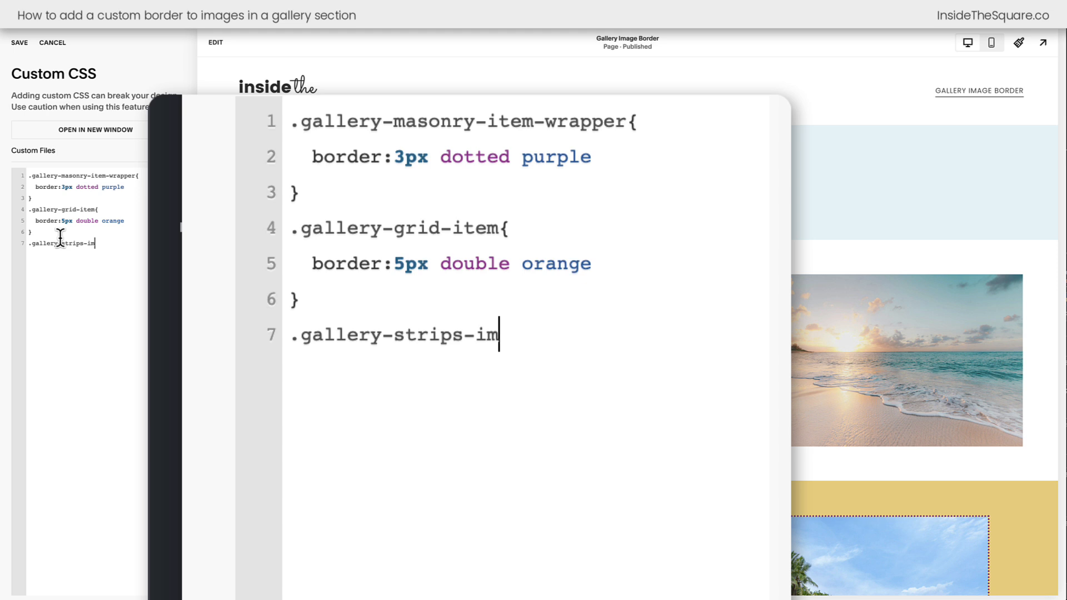
text(tem-wrapper)
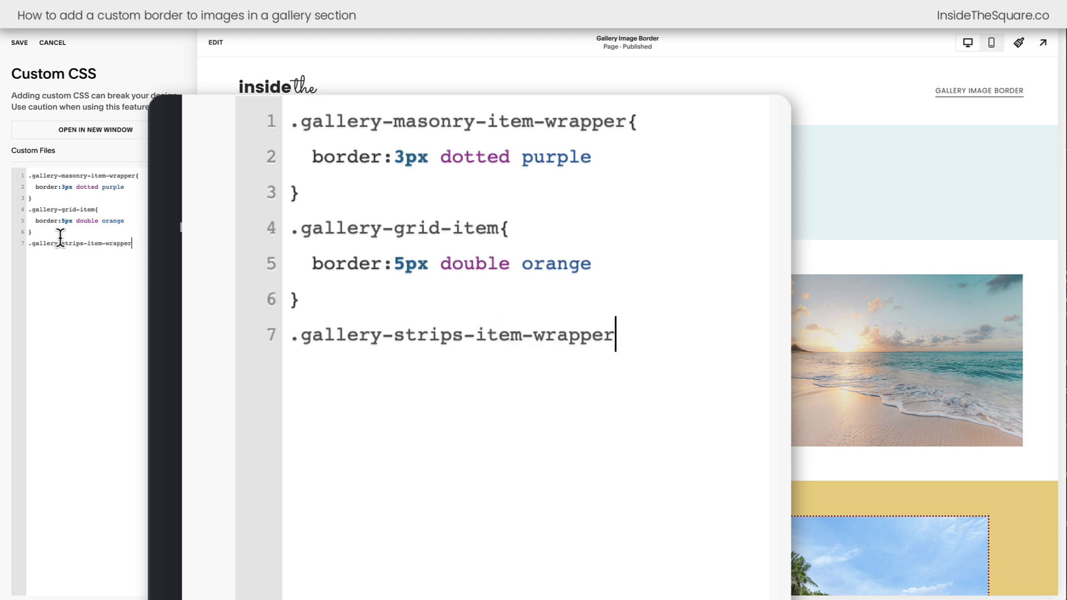
text({)
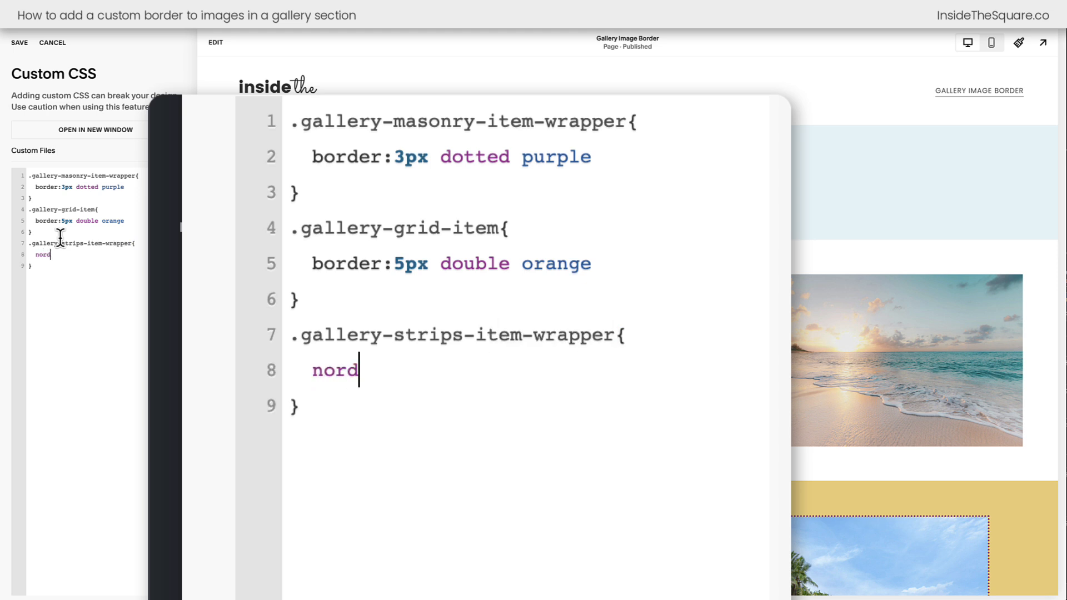
text(border:5px dashed blue)
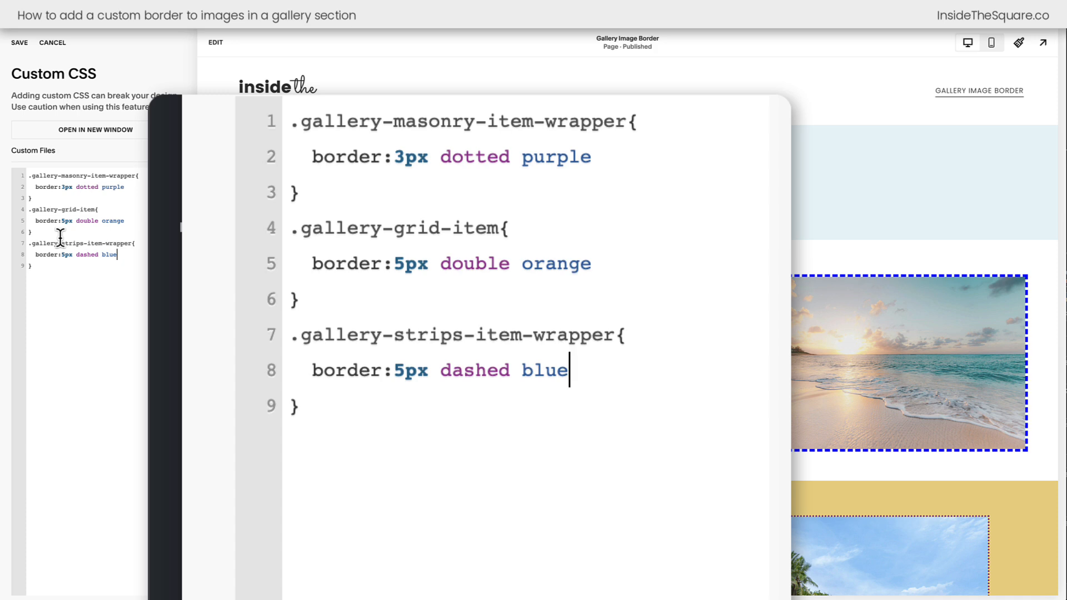
scroll(down, 3)
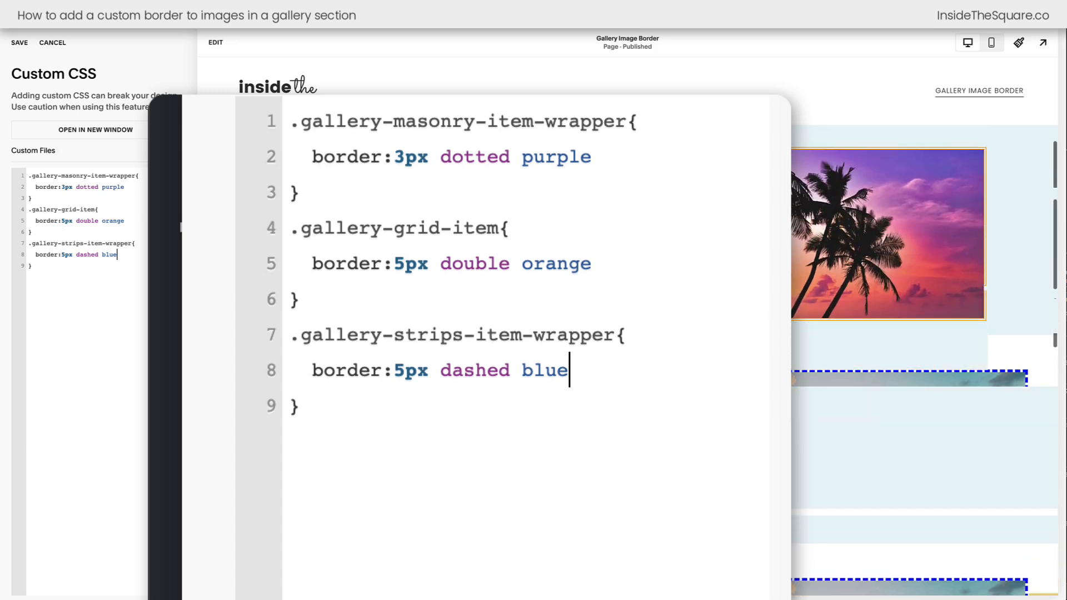